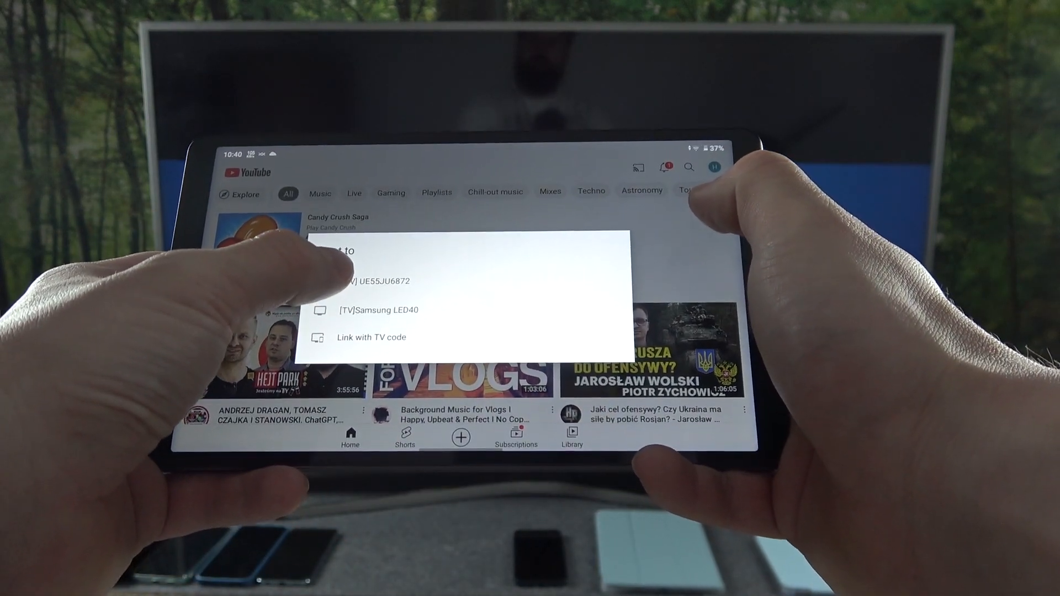
Step: Cast YouTube to the [TV] UE55JU6872 Samsung television from the Cast to list
{"action": "left_click", "coordinate": [379, 281]}
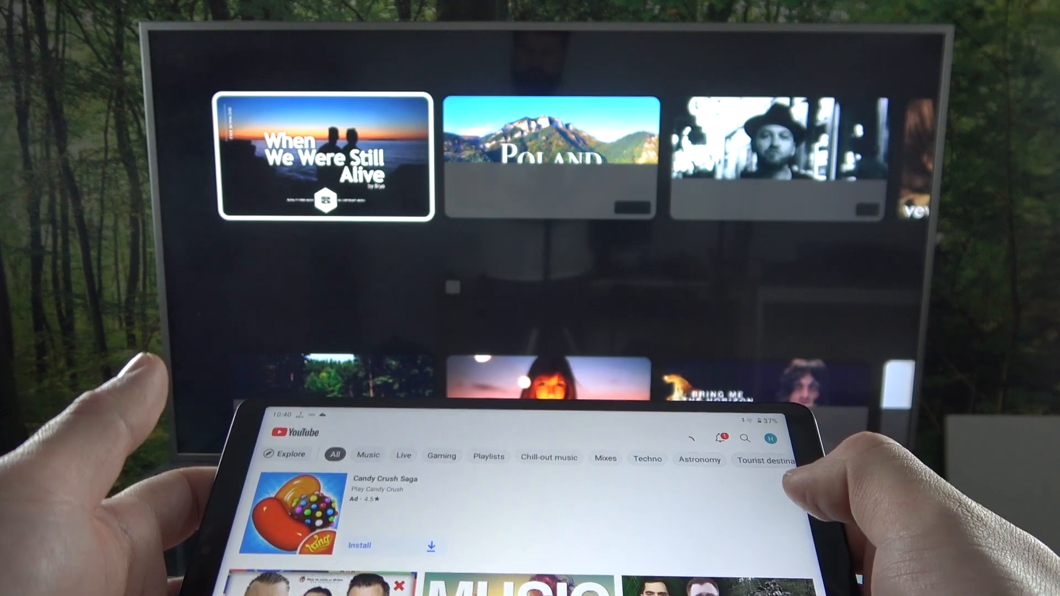
Step: Search 'audio library' and play the Spring – Sakura Girl Audio Library video on the TV
{"action": "scroll", "scroll_direction": "up", "scroll_amount": 3}
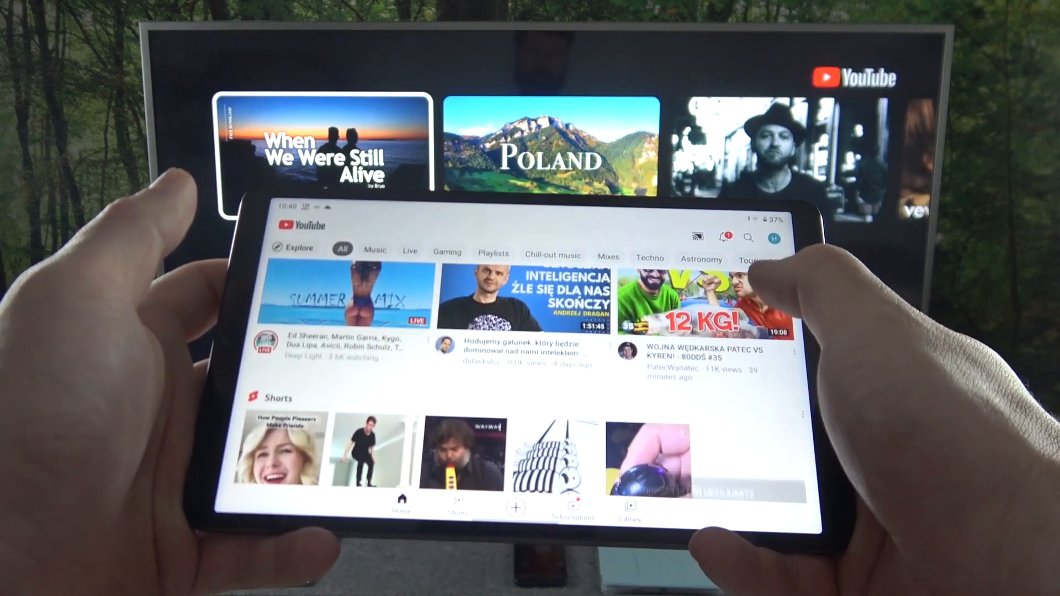
{"action": "left_click", "coordinate": [749, 238]}
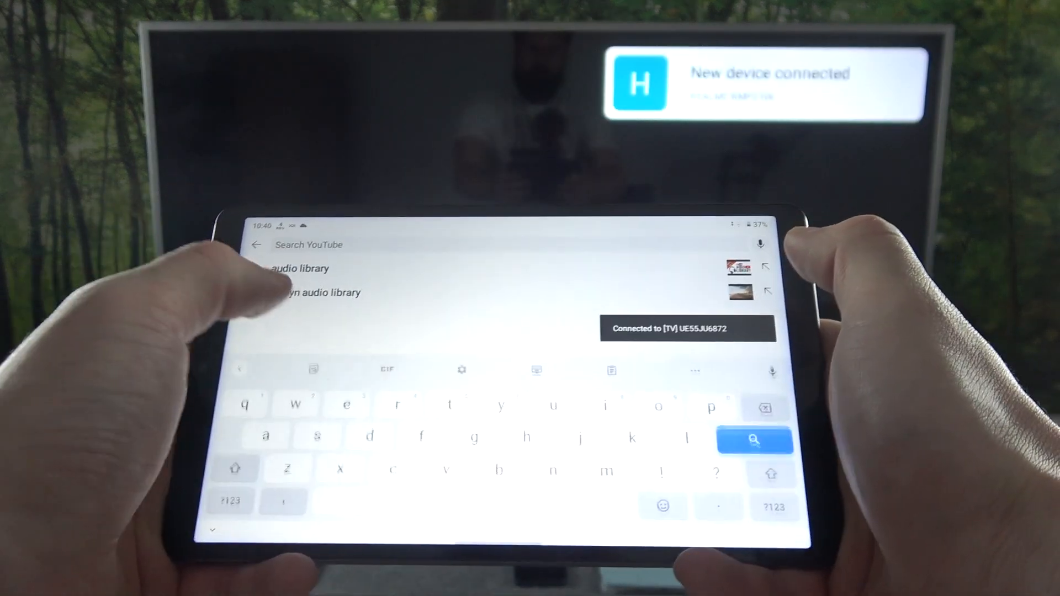
{"action": "left_click", "coordinate": [755, 441]}
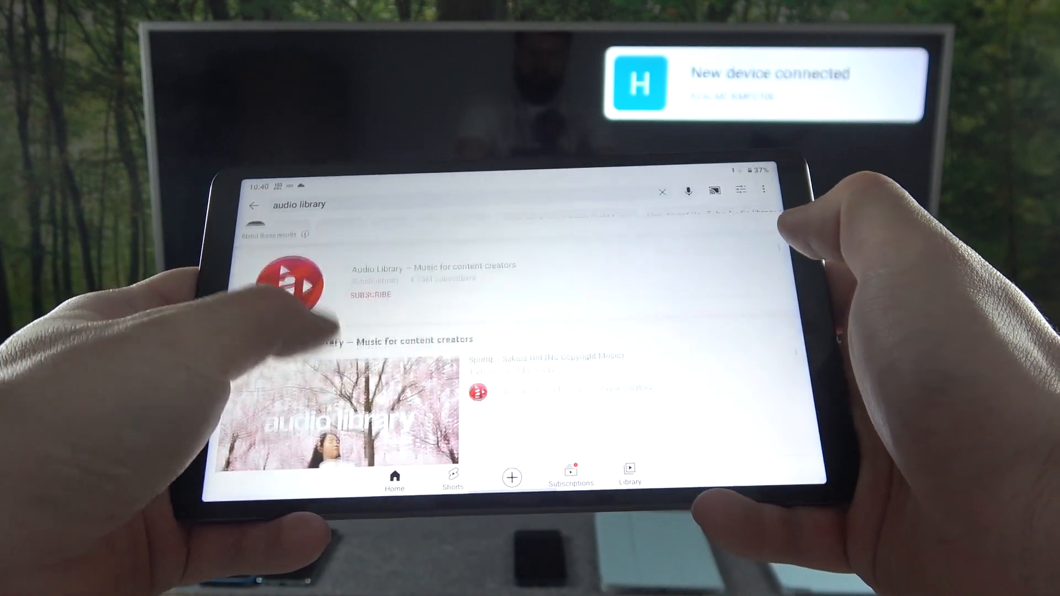
{"action": "left_click", "coordinate": [338, 412]}
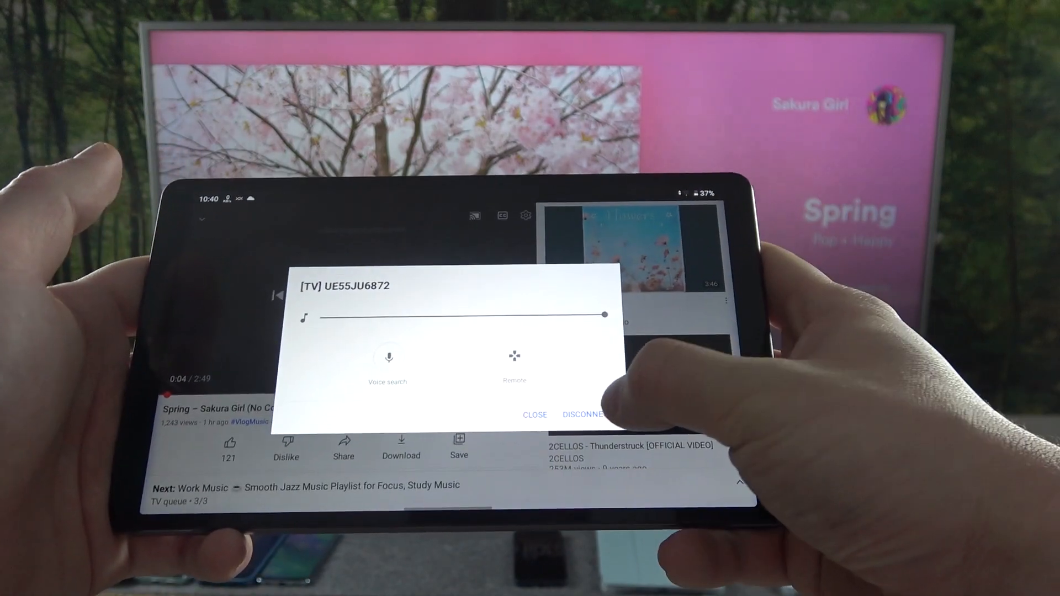
Step: Disconnect from the [TV] UE55JU6872 so the Spring video returns to the tablet
{"action": "left_click", "coordinate": [582, 414]}
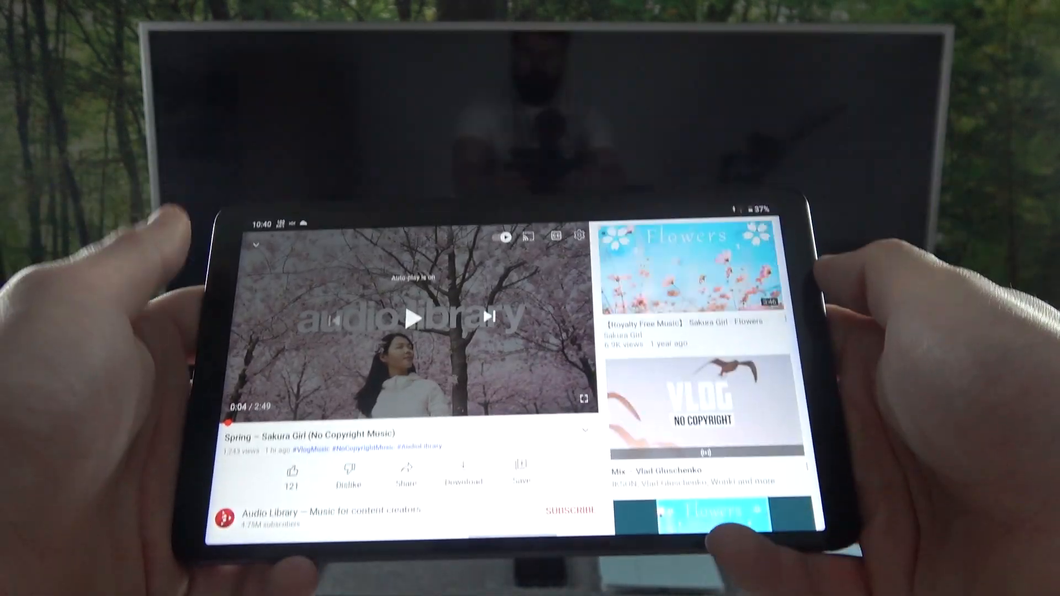